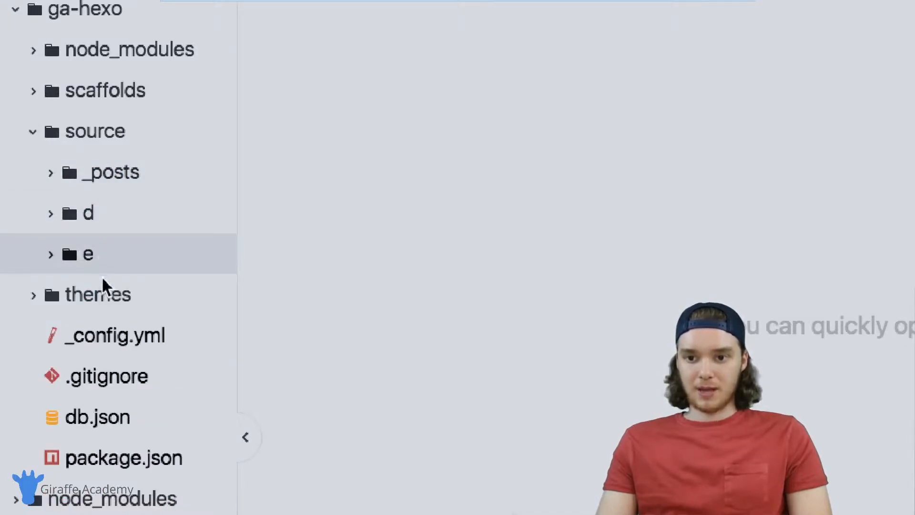
Expand the themes folder to review the ga-theme layout templates, then collapse it
click(97, 293)
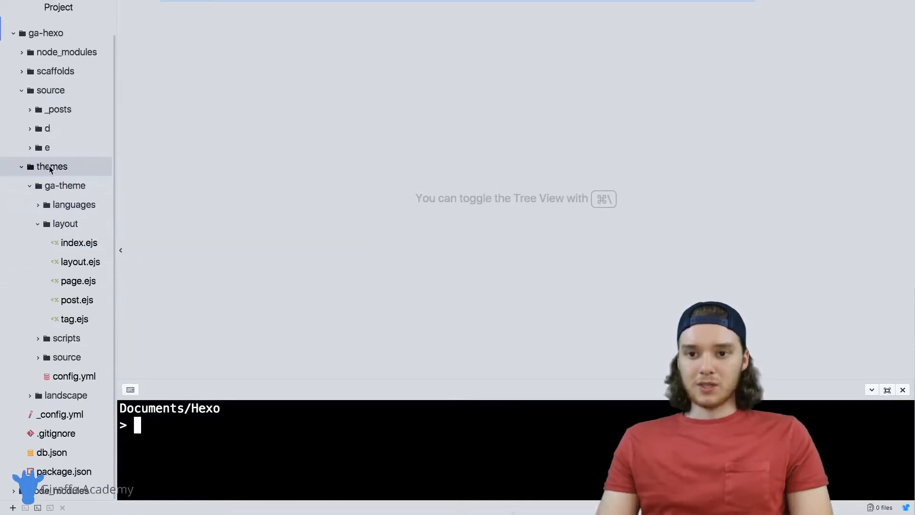
click(51, 166)
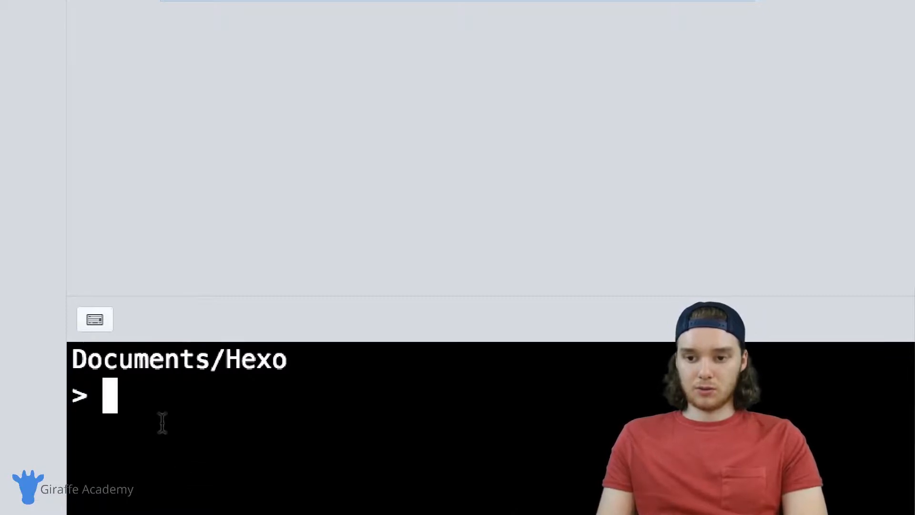
Run 'hexo generate' in the terminal, producing 9 generated files
text(hexo server)
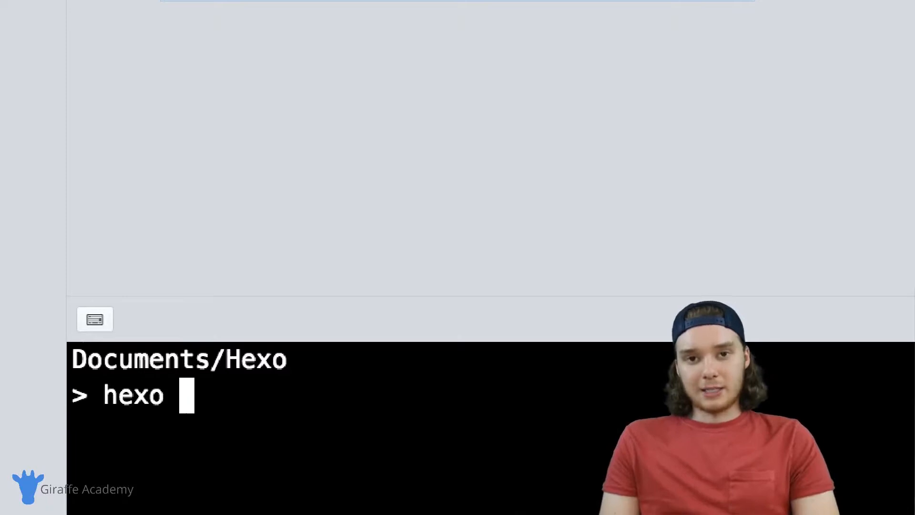
text(gene)
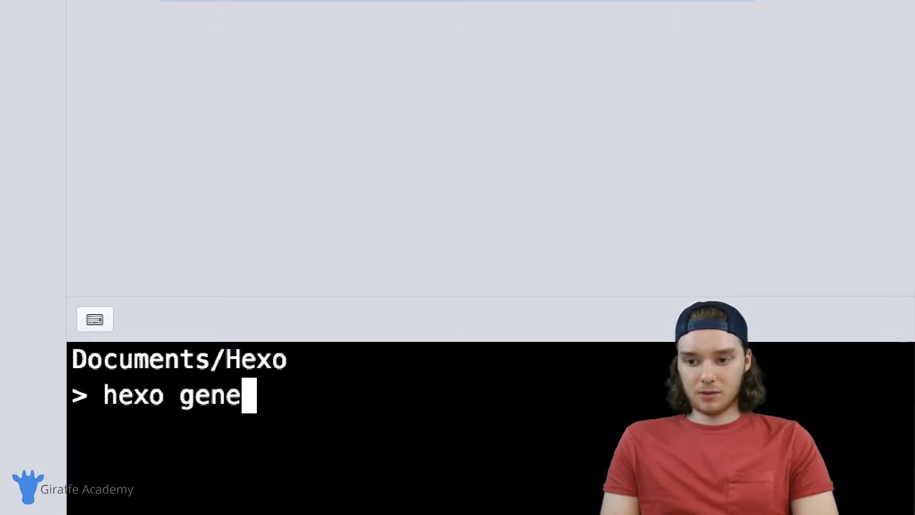
text(rate)
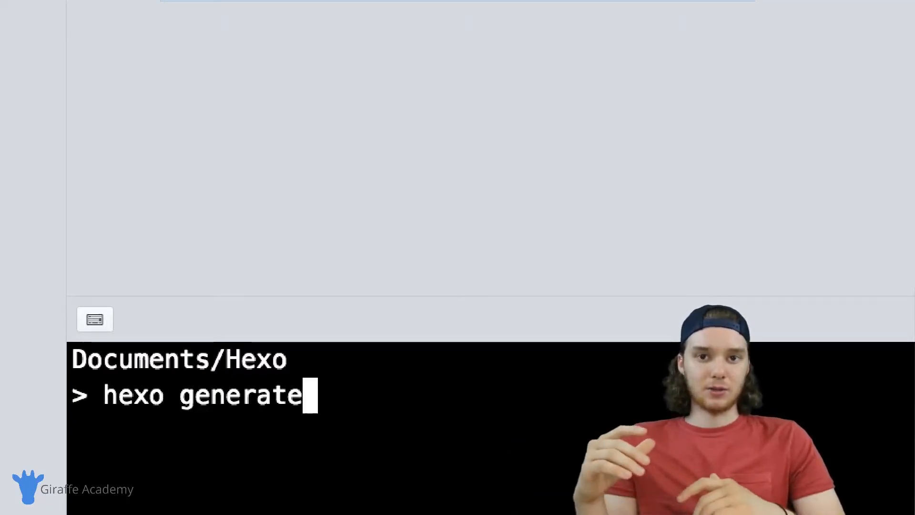
key(Enter)
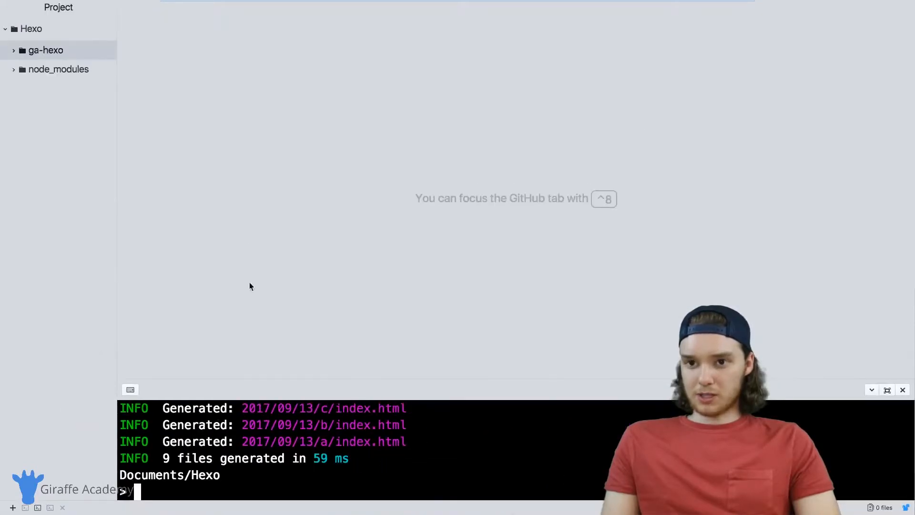
Expand ga-hexo and public, drilling into 2017 > 09 to reveal post folders a, b, c
click(45, 49)
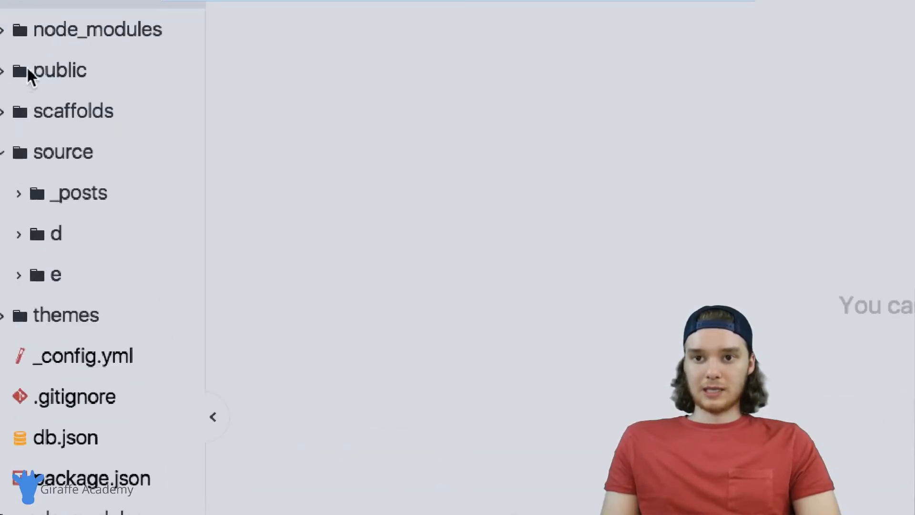
mouse_move(58, 70)
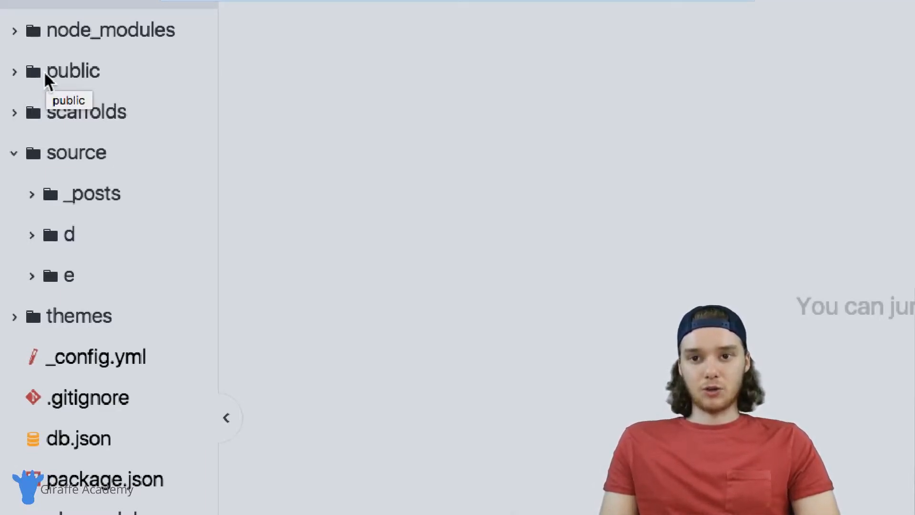
click(74, 70)
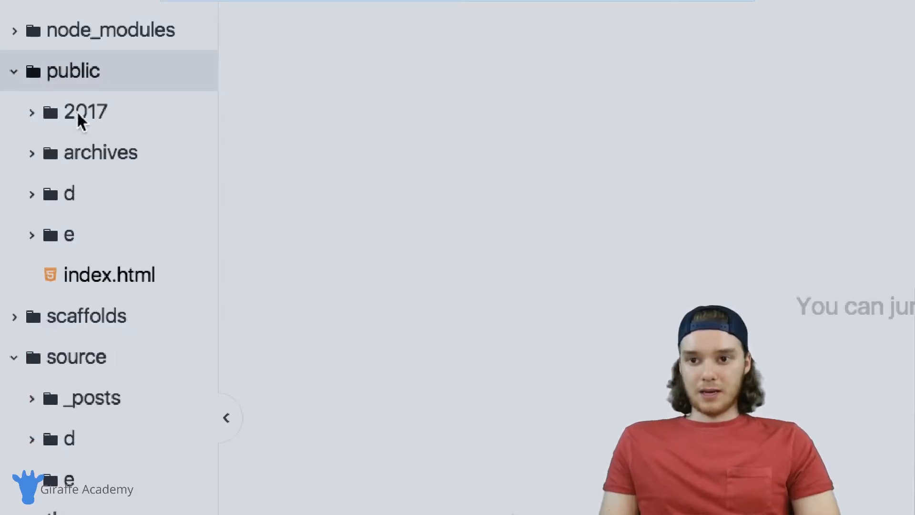
click(85, 112)
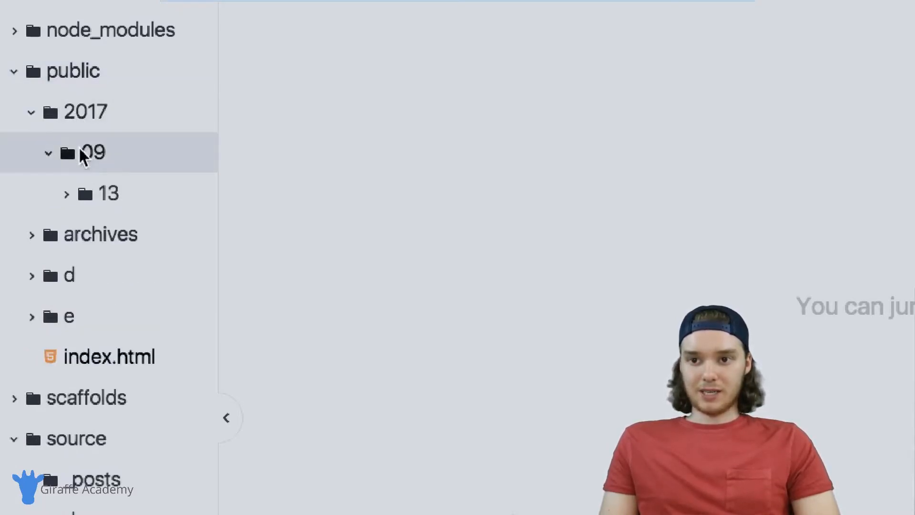
click(105, 193)
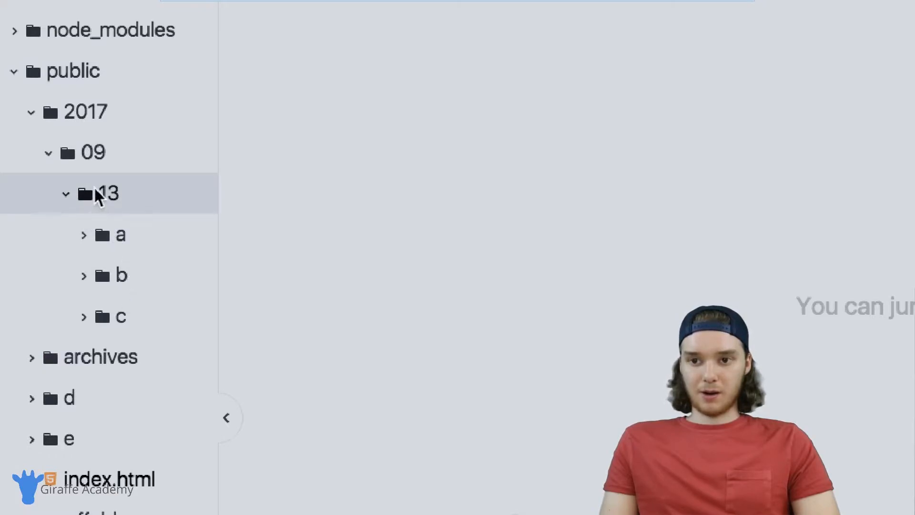
Collapse 2017, then expand and collapse the e folder to see its page
click(31, 112)
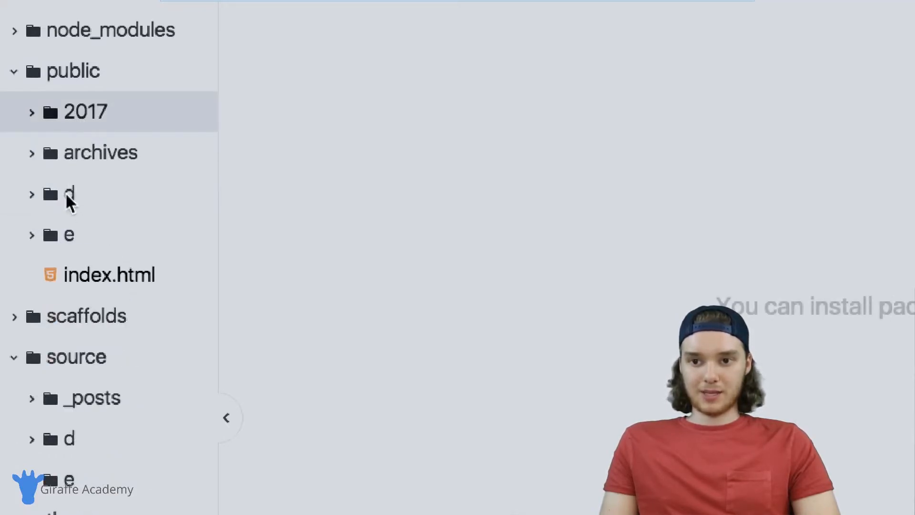
click(69, 234)
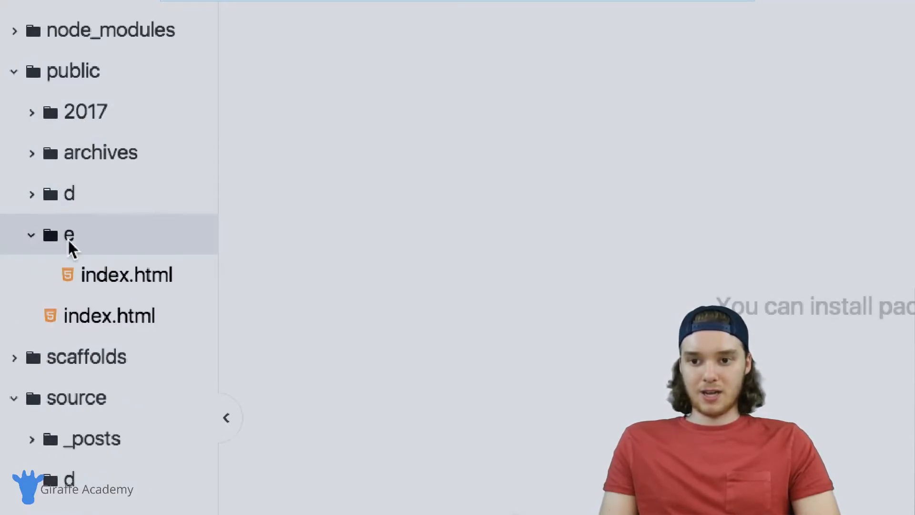
mouse_move(108, 315)
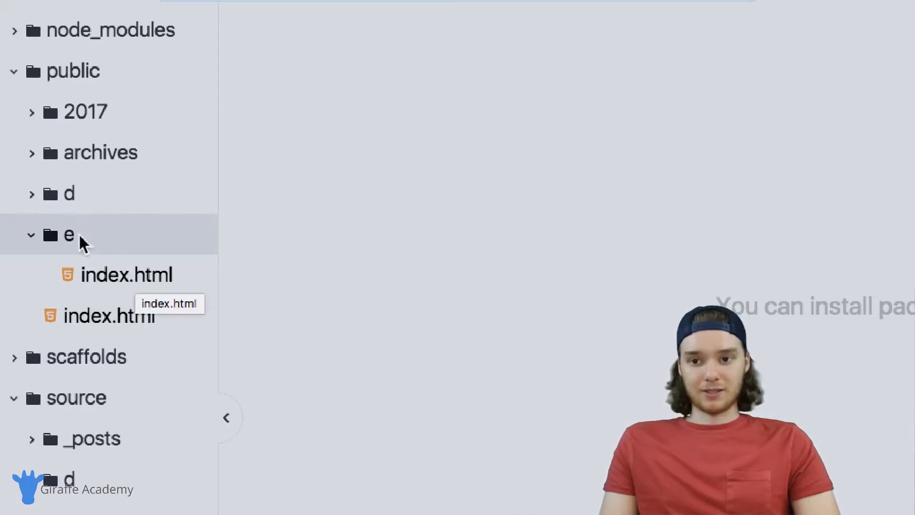
click(58, 234)
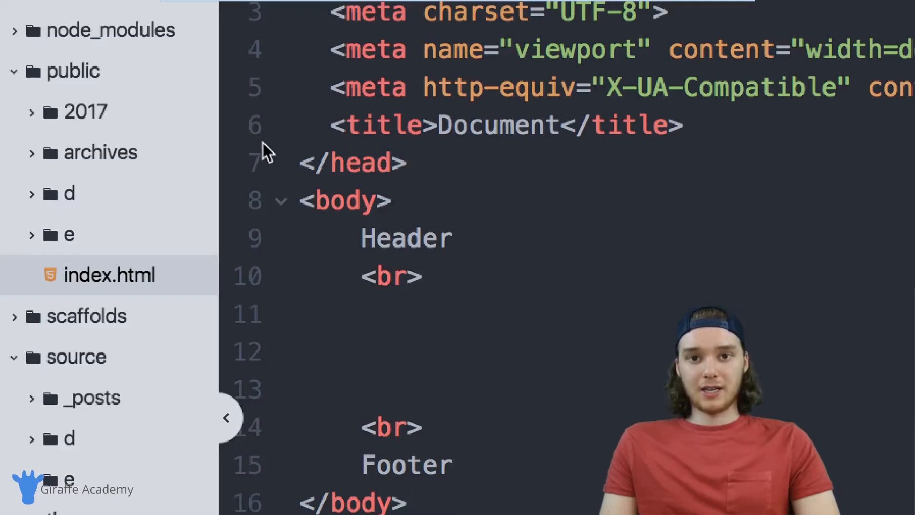
mouse_move(241, 174)
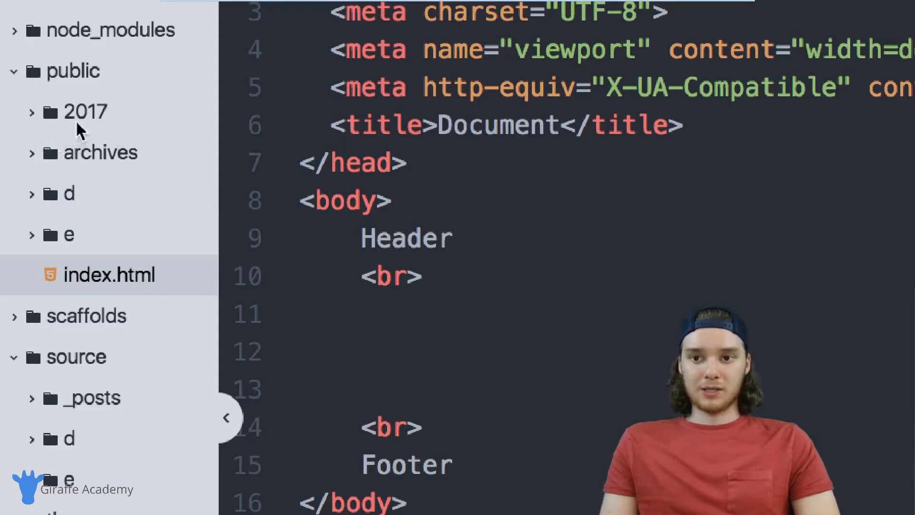
mouse_move(84, 117)
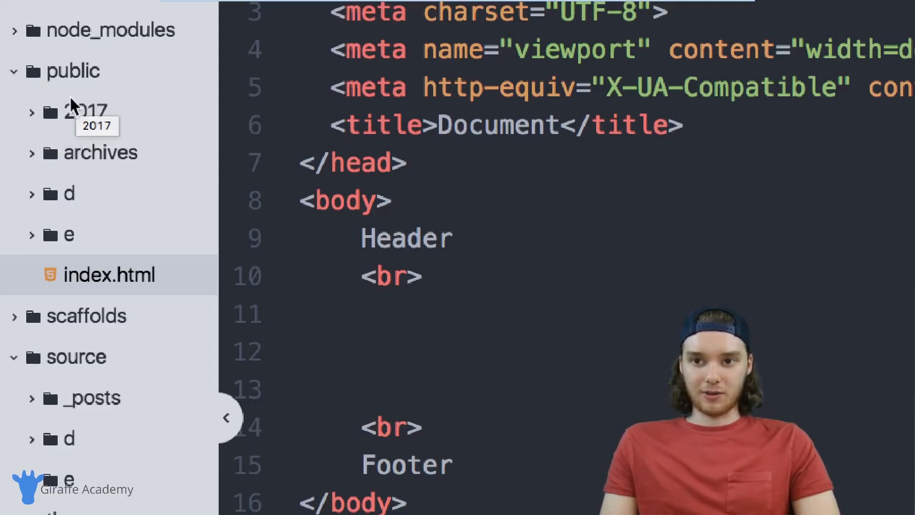
mouse_move(88, 372)
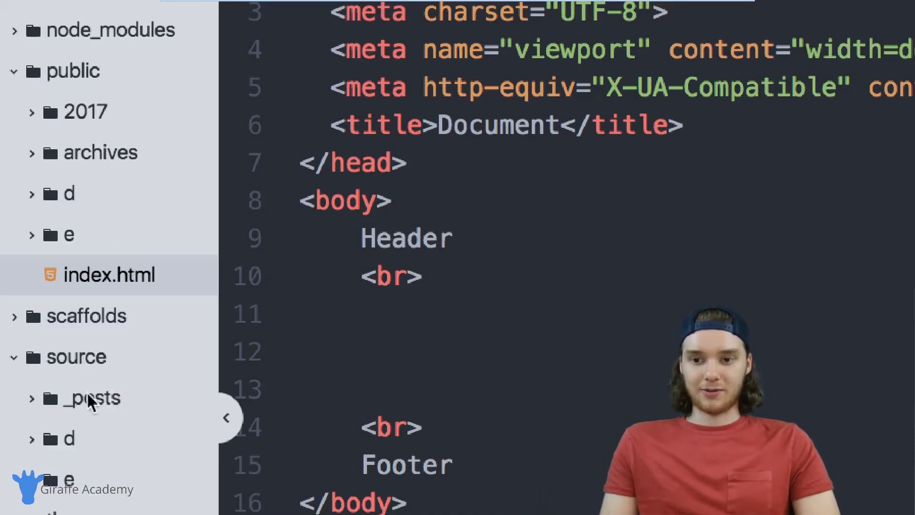
mouse_move(91, 398)
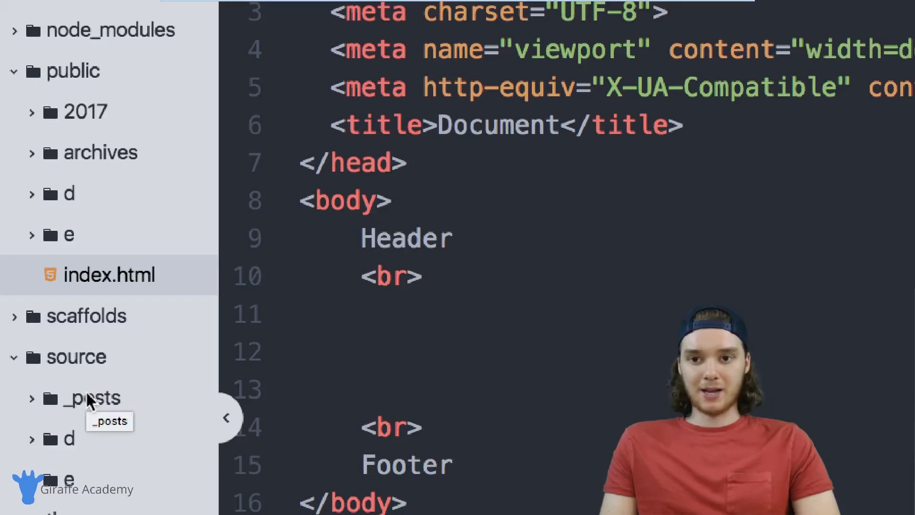
mouse_move(63, 294)
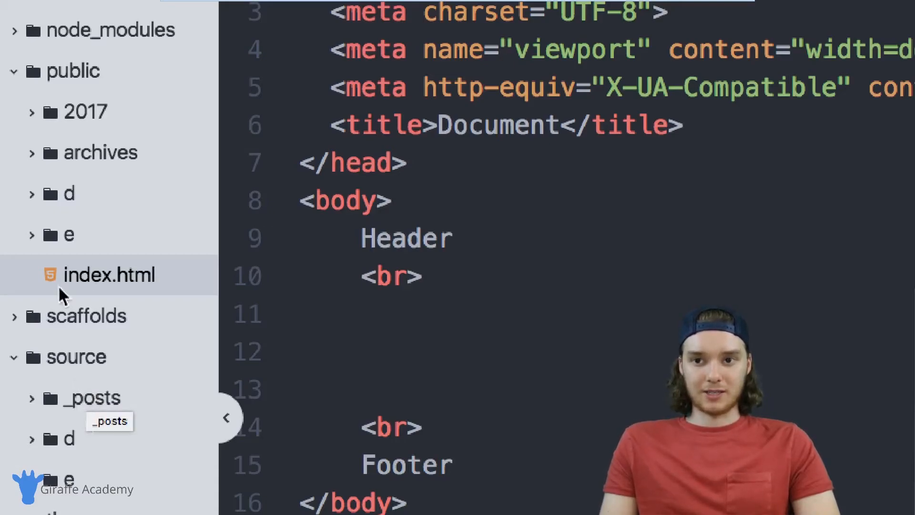
mouse_move(88, 218)
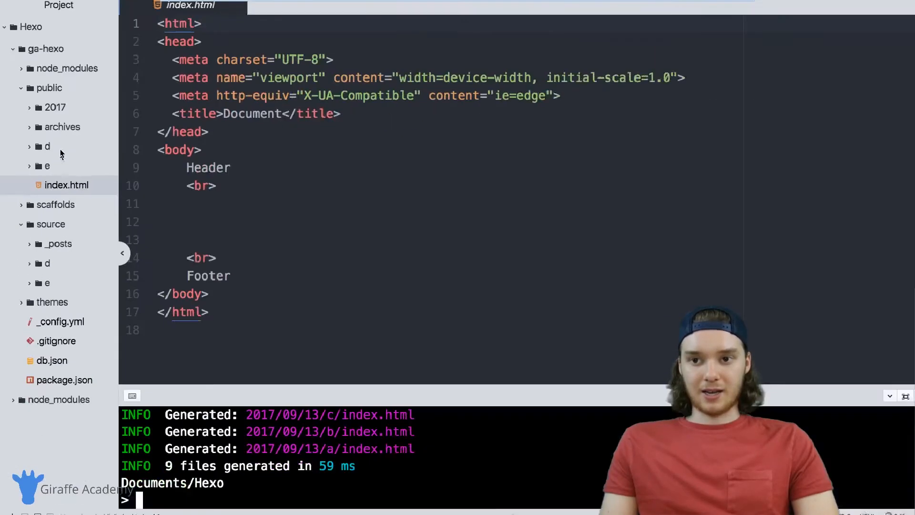
Expand the public/2017 folder to reveal its 09 month folder
click(54, 107)
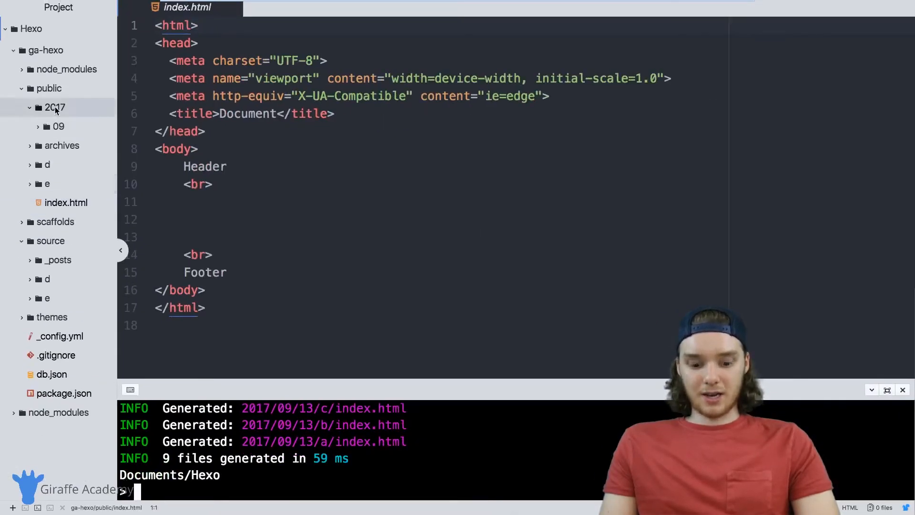